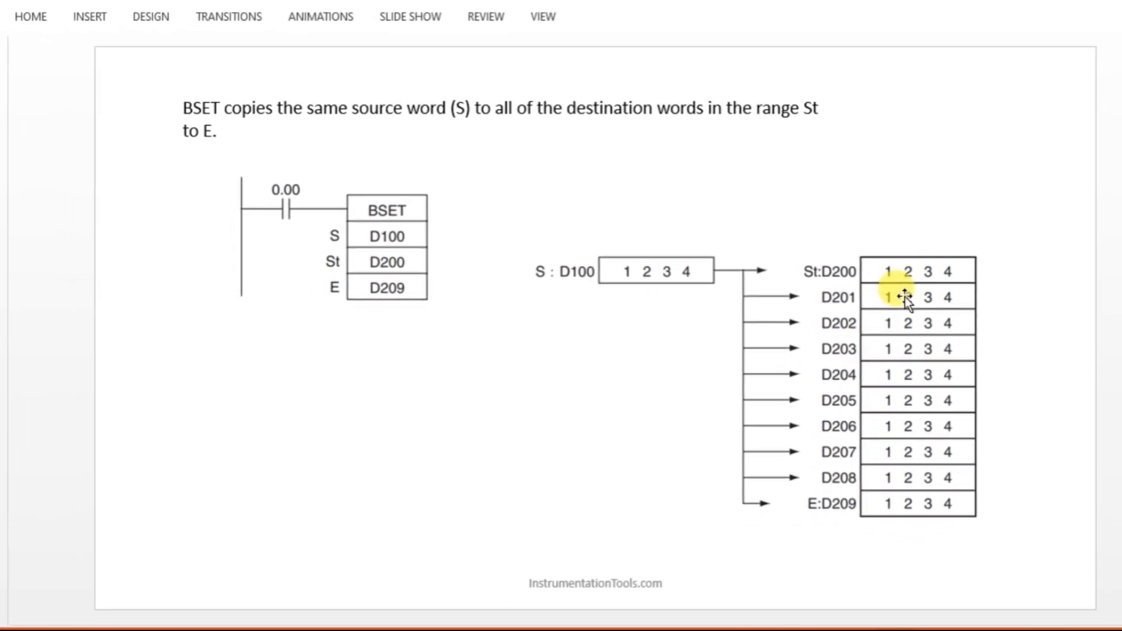
Leave the BSET explanation slide and bring up the blank CX-Programmer ladder project.
{"action": "key", "text": "Escape"}
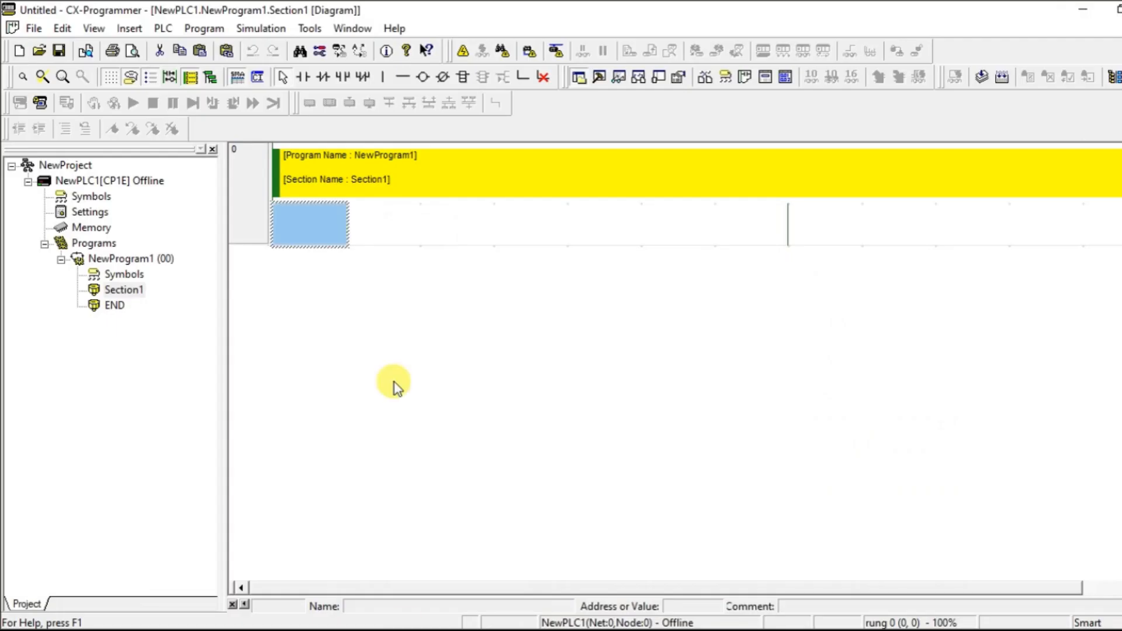
{"action": "mouse_move", "coordinate": [307, 82]}
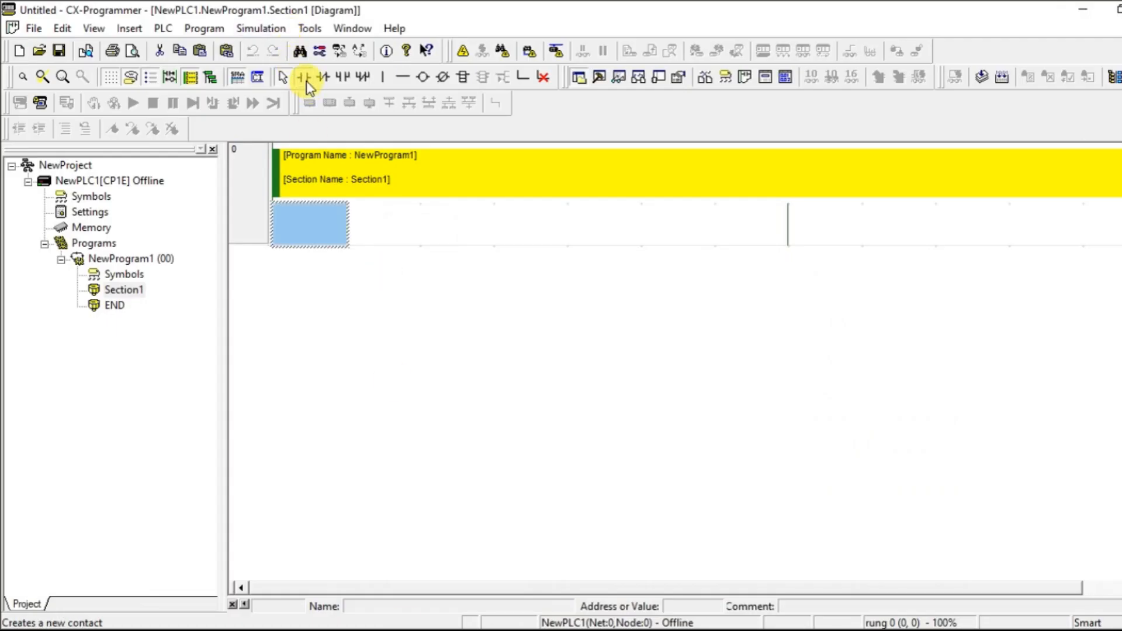
Place contact 0.00, add BSET D100 D200 D205, and wire the contact to the block.
{"action": "left_click", "coordinate": [301, 76]}
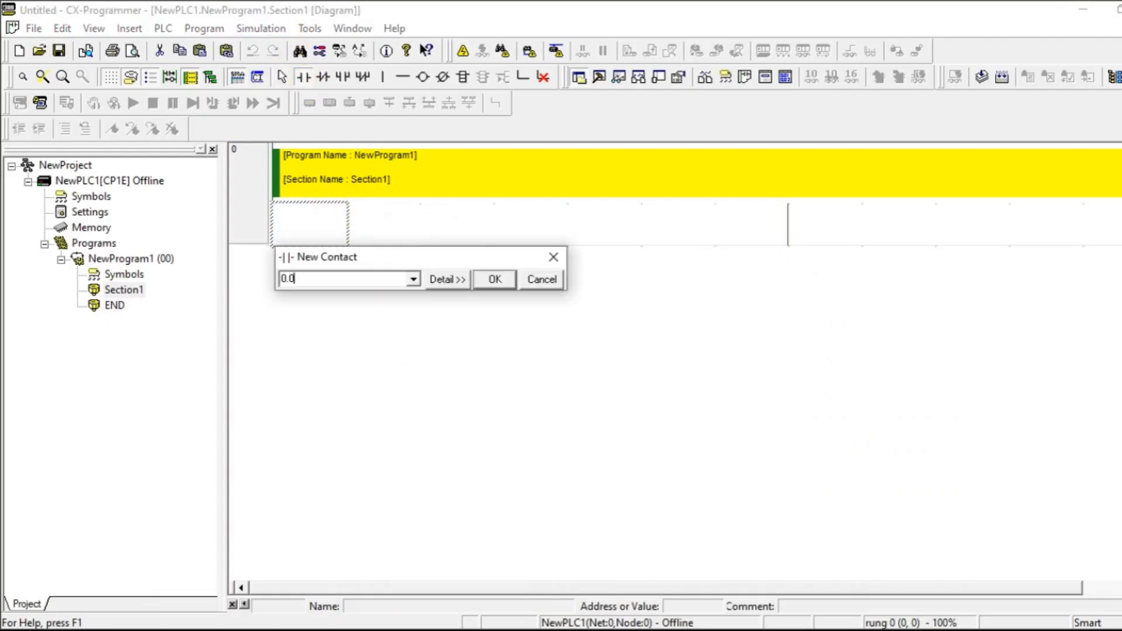
{"action": "left_click", "coordinate": [494, 279]}
{"action": "type", "text": "BSET d1"}
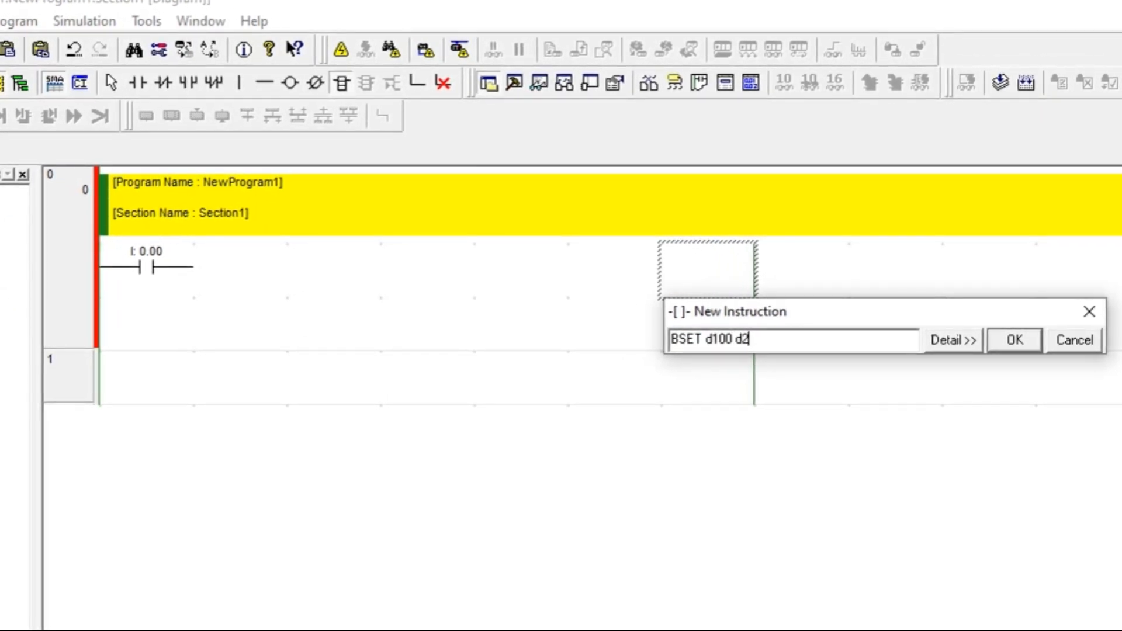
{"action": "type", "text": "00 d"}
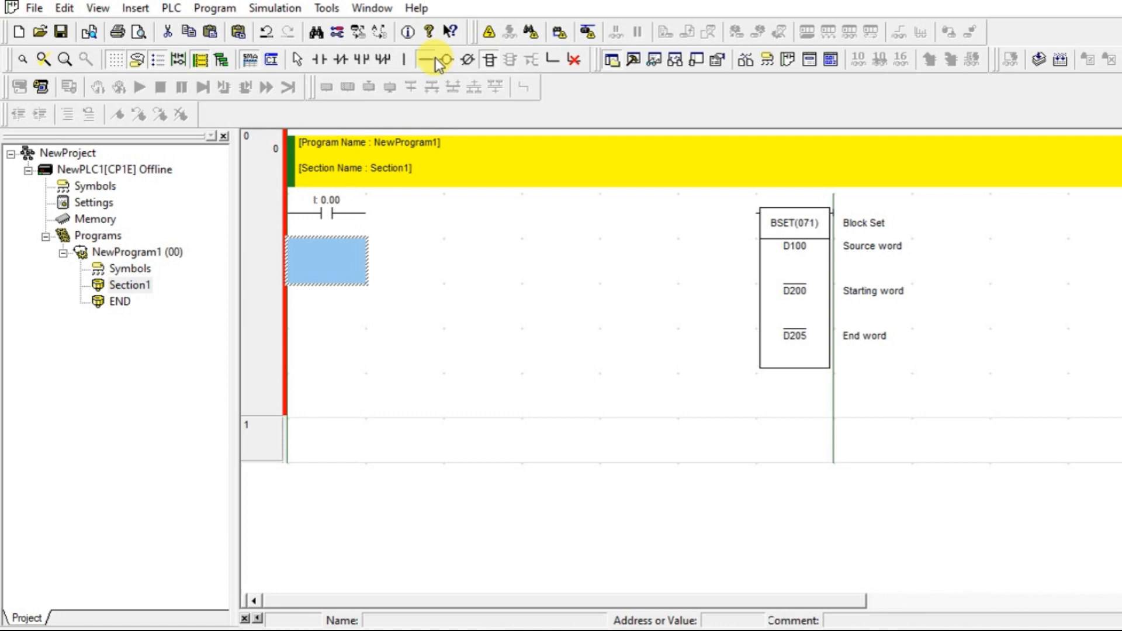
{"action": "left_click", "coordinate": [433, 60]}
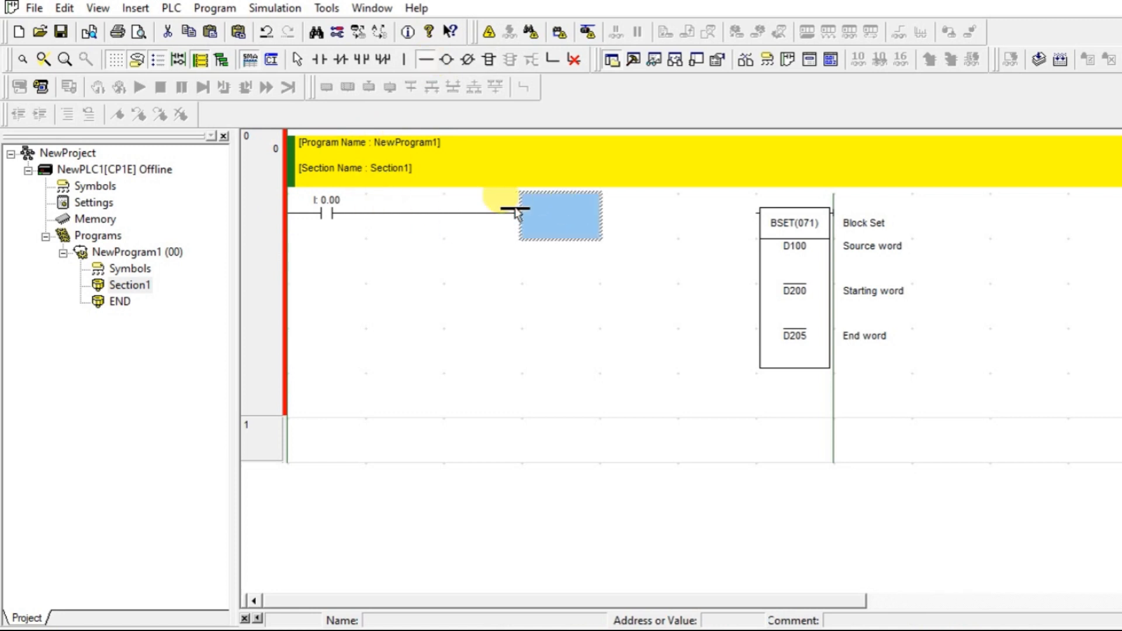
{"action": "left_click", "coordinate": [721, 208]}
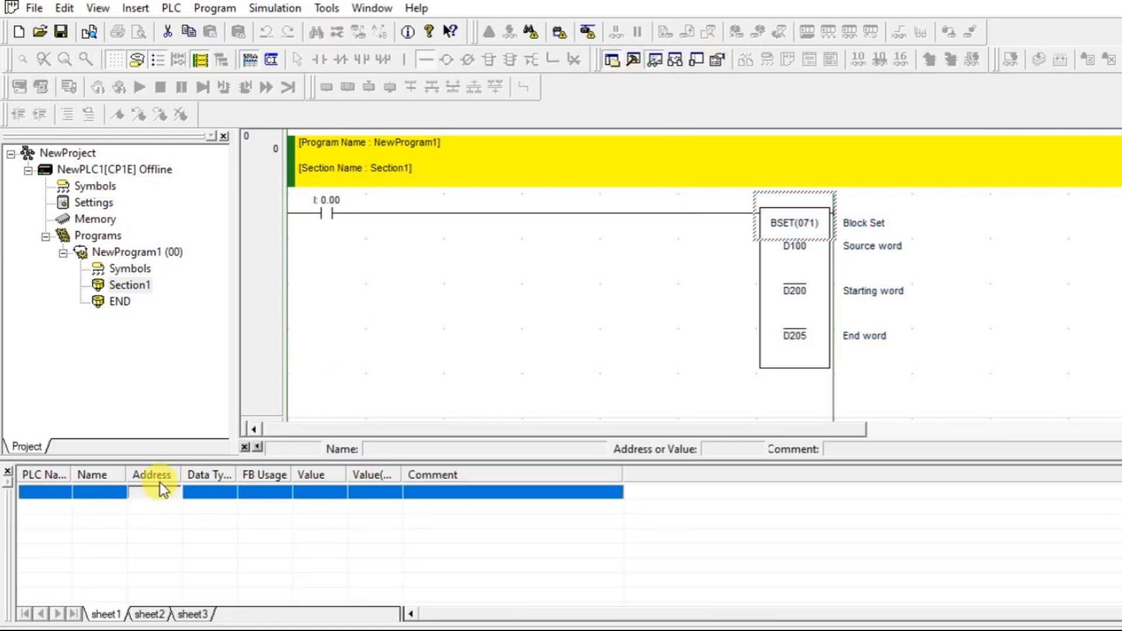
Enter D200 through D205 in the watch window's Address column.
{"action": "type", "text": "d200"}
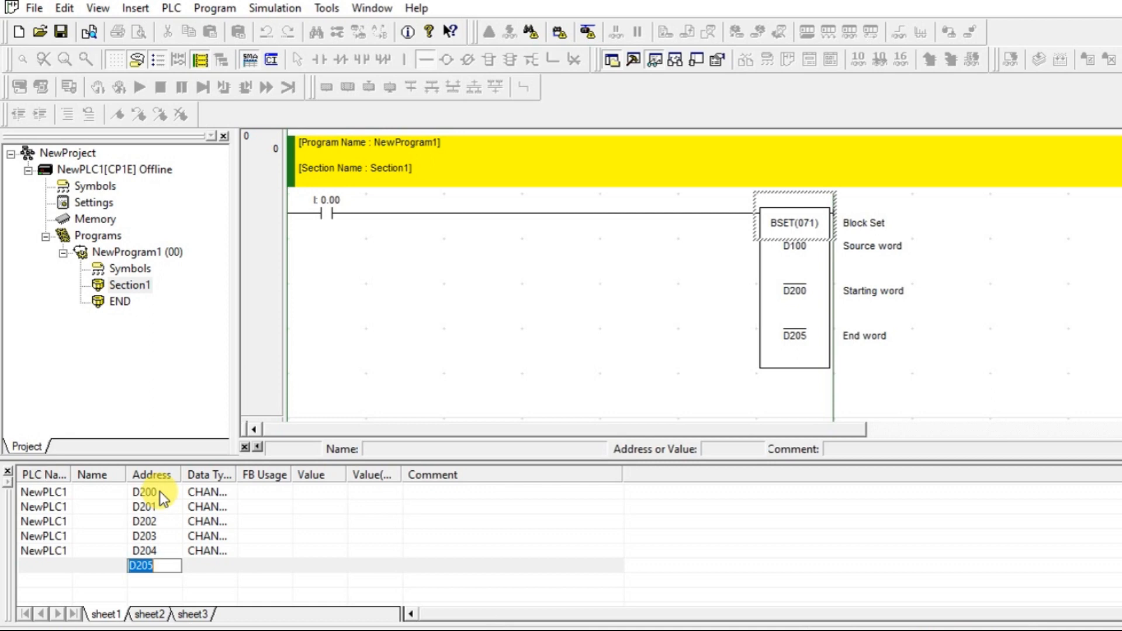
{"action": "mouse_move", "coordinate": [176, 550]}
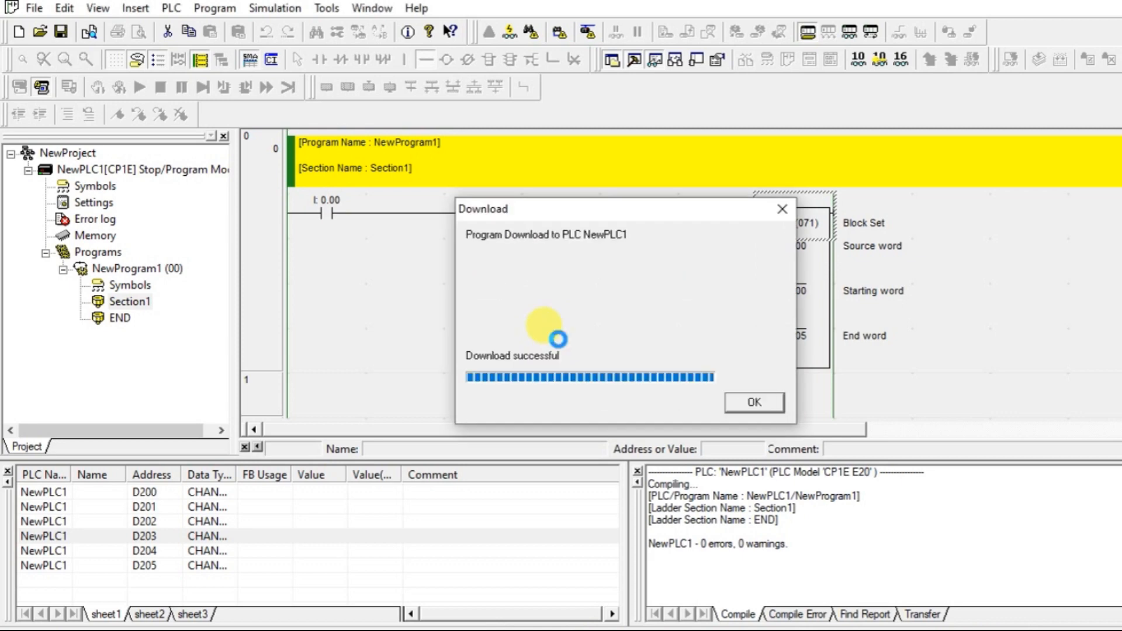
Acknowledge the finished download to the simulator so the PLC runs in monitor mode.
{"action": "left_click", "coordinate": [754, 402]}
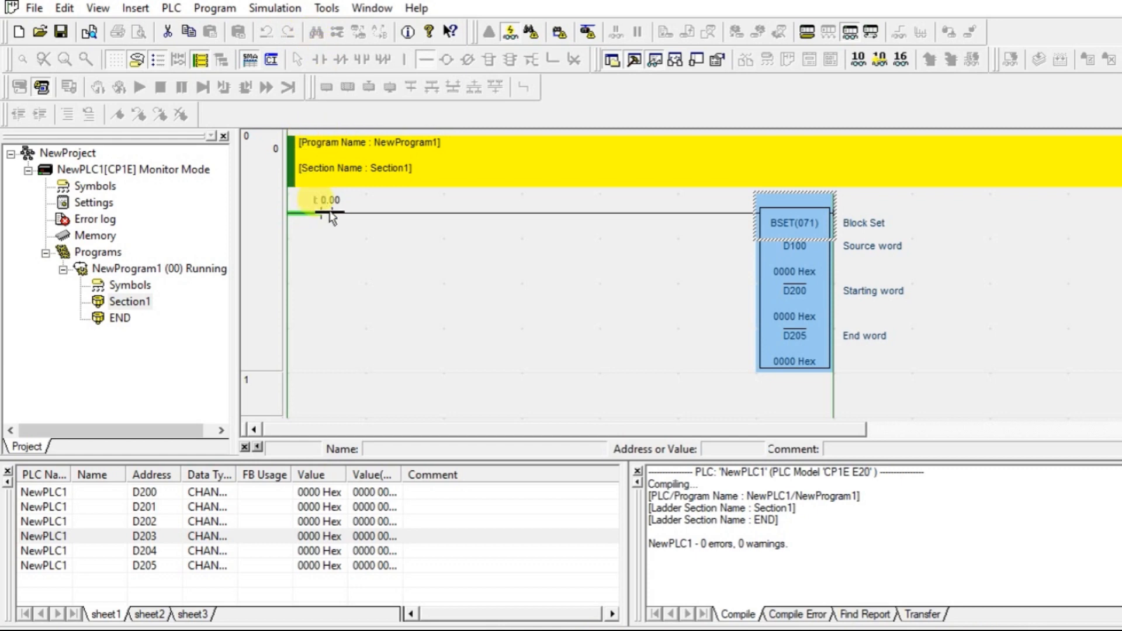
Set D100 to 10 (000A Hex) and cancel the D200 value dialog unchanged.
{"action": "left_click", "coordinate": [327, 213]}
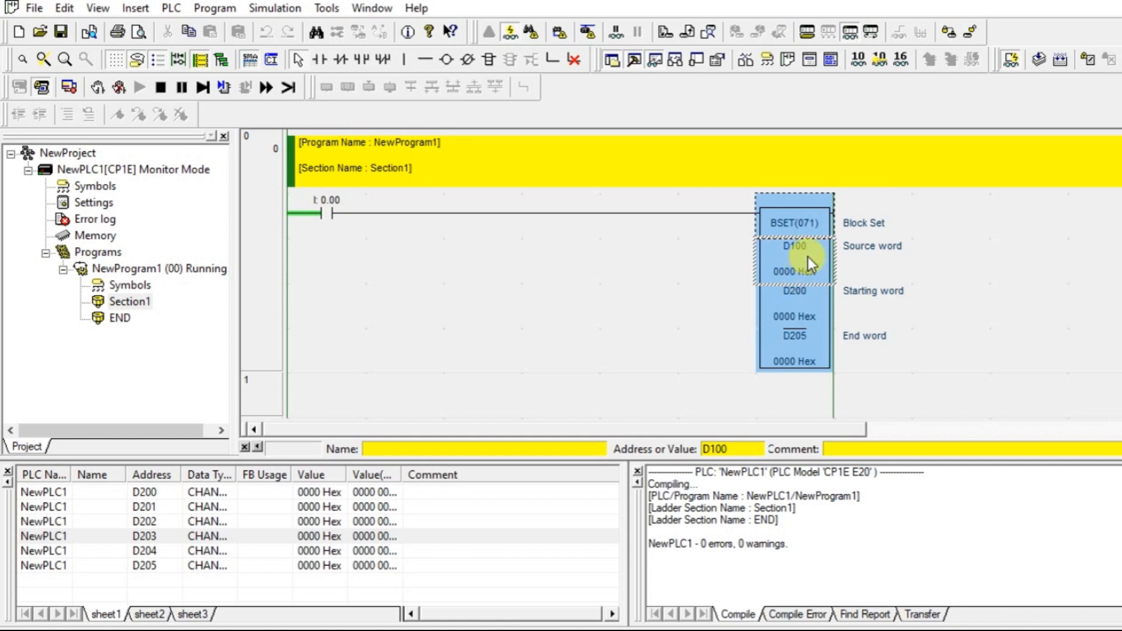
{"action": "double_click", "coordinate": [795, 247]}
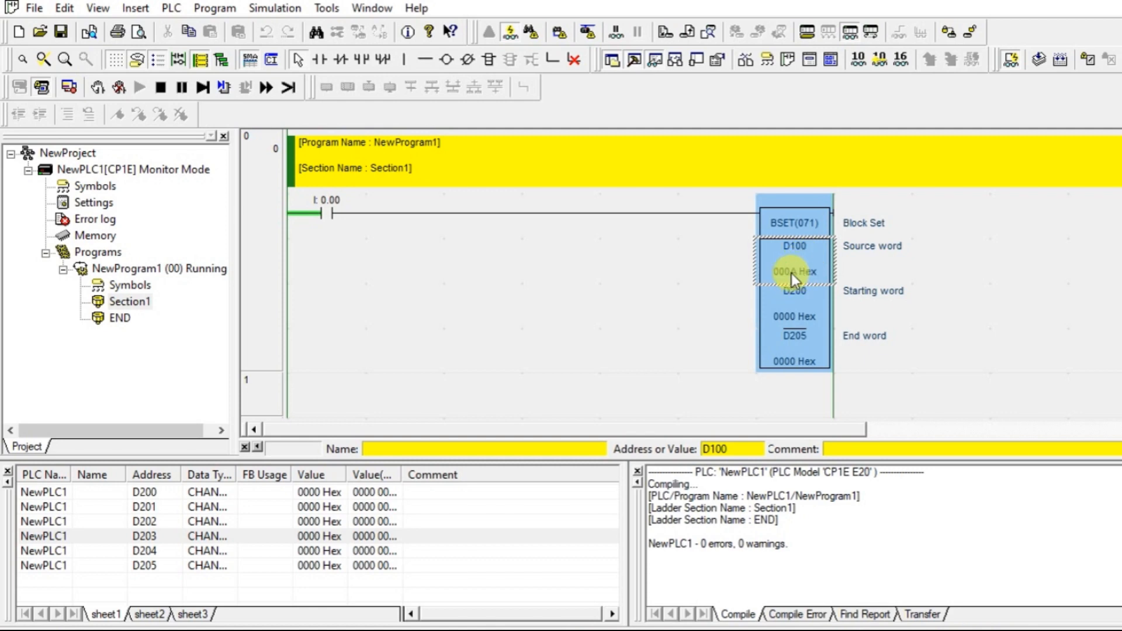
{"action": "mouse_move", "coordinate": [812, 309]}
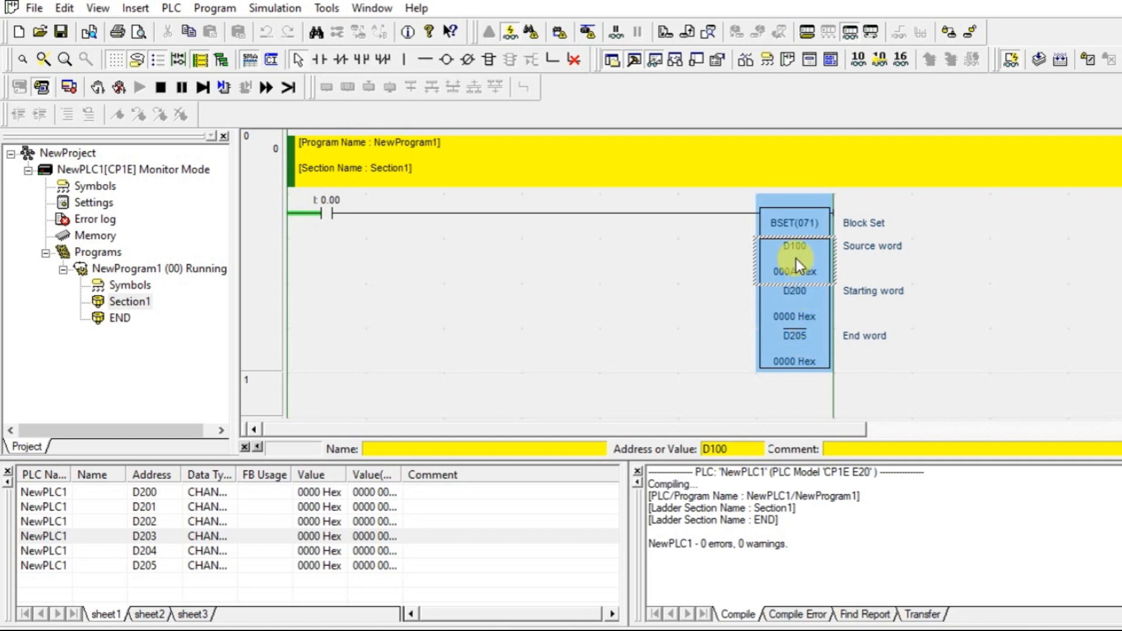
{"action": "mouse_move", "coordinate": [312, 337]}
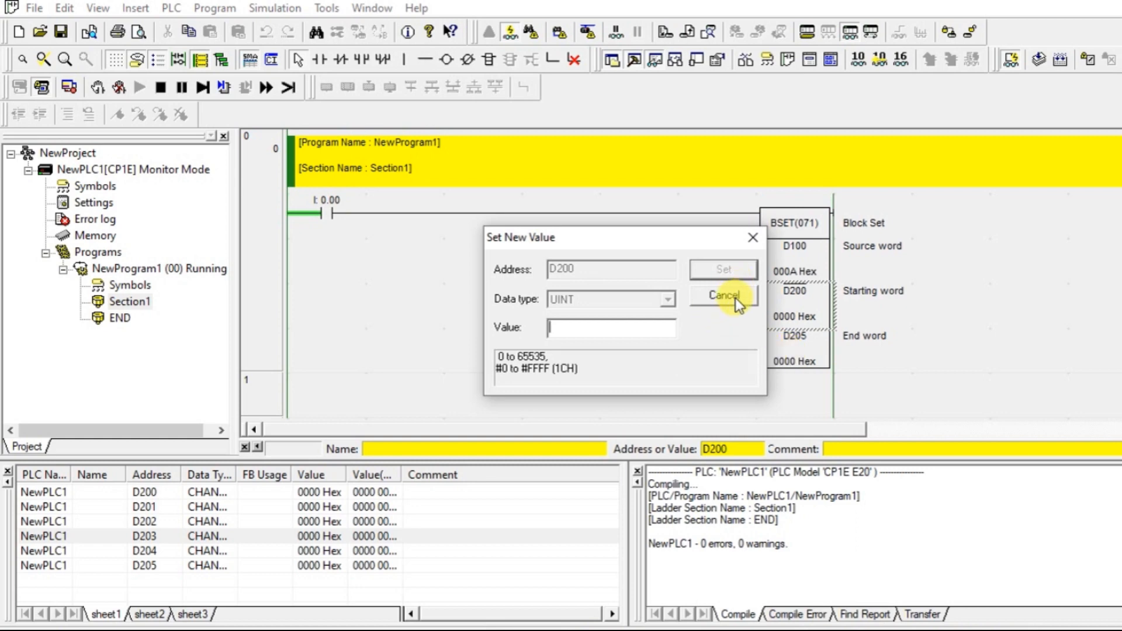
{"action": "left_click", "coordinate": [723, 296]}
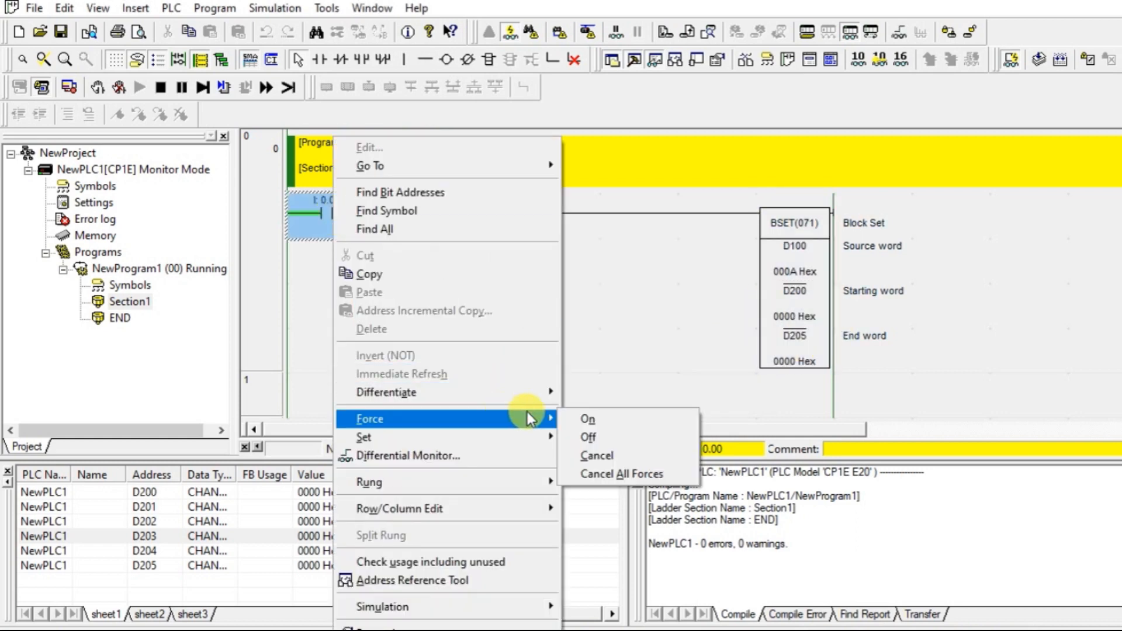
Force contact 0.00 on so BSET copies 000A Hex into D200–D205.
{"action": "left_click", "coordinate": [587, 419]}
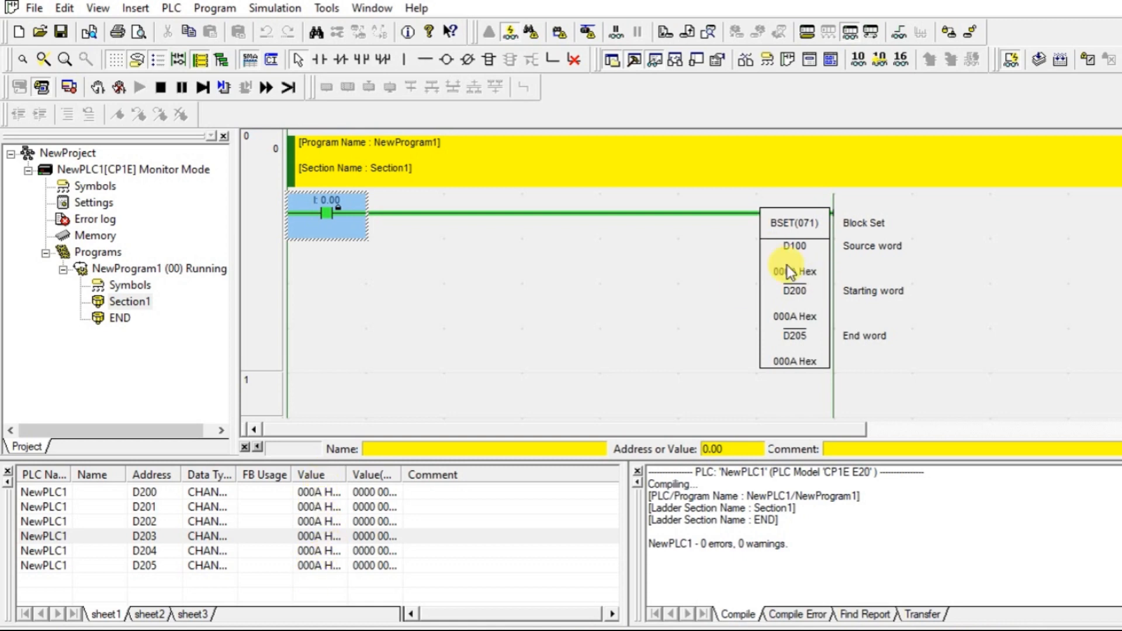
Set D100 in the BSET block to 7 so D200–D205 show 0007 Hex.
{"action": "left_click", "coordinate": [794, 246]}
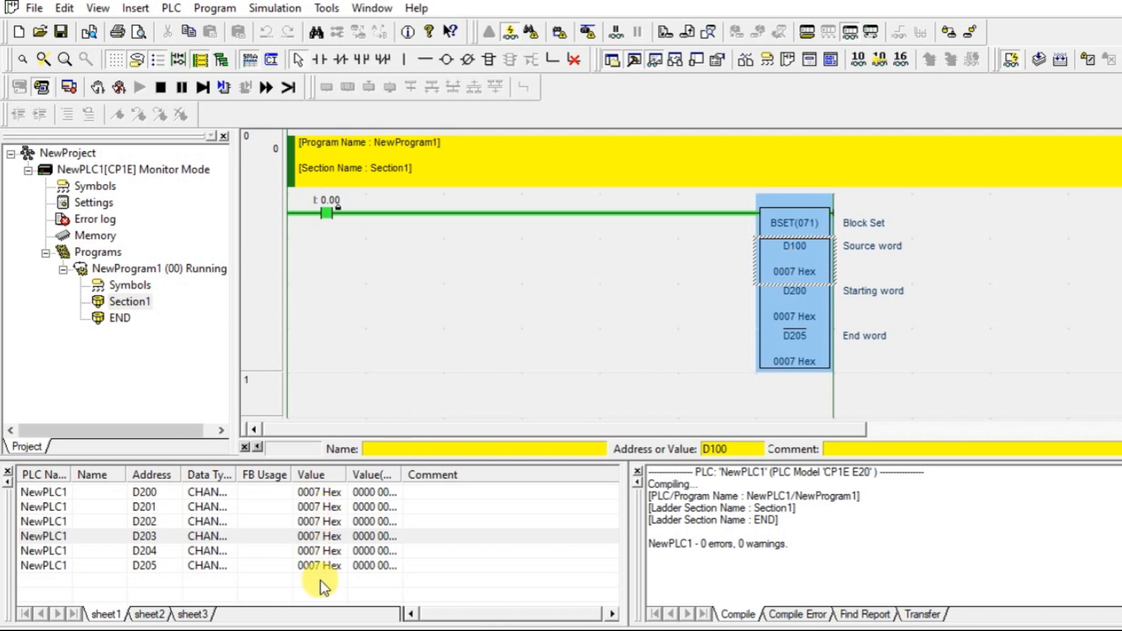
{"action": "mouse_move", "coordinate": [349, 591]}
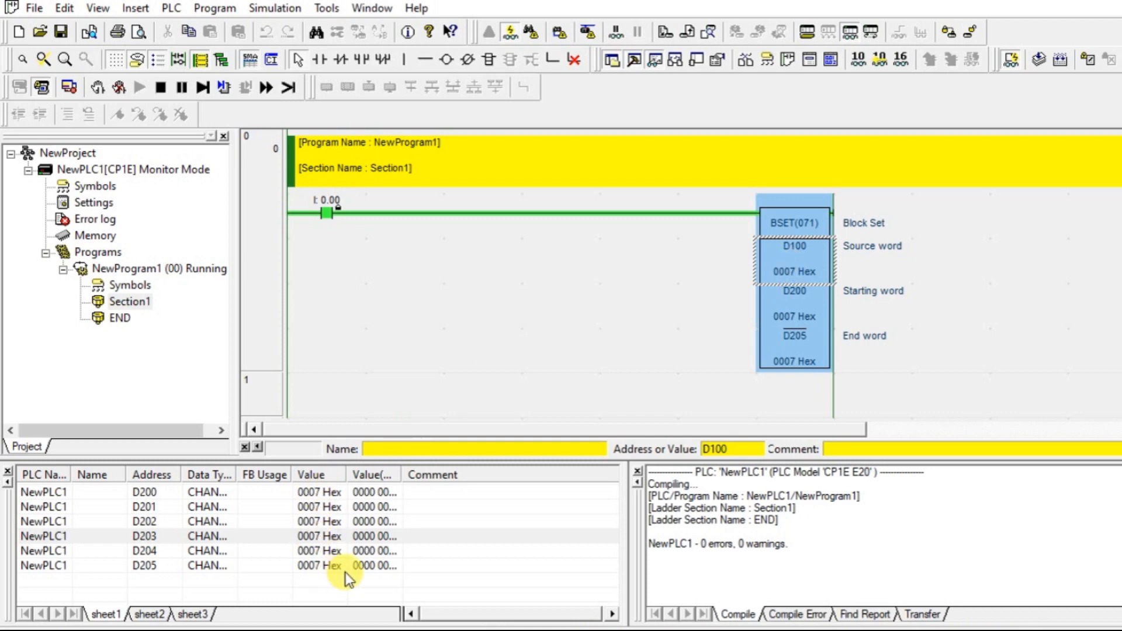
{"action": "mouse_move", "coordinate": [308, 498]}
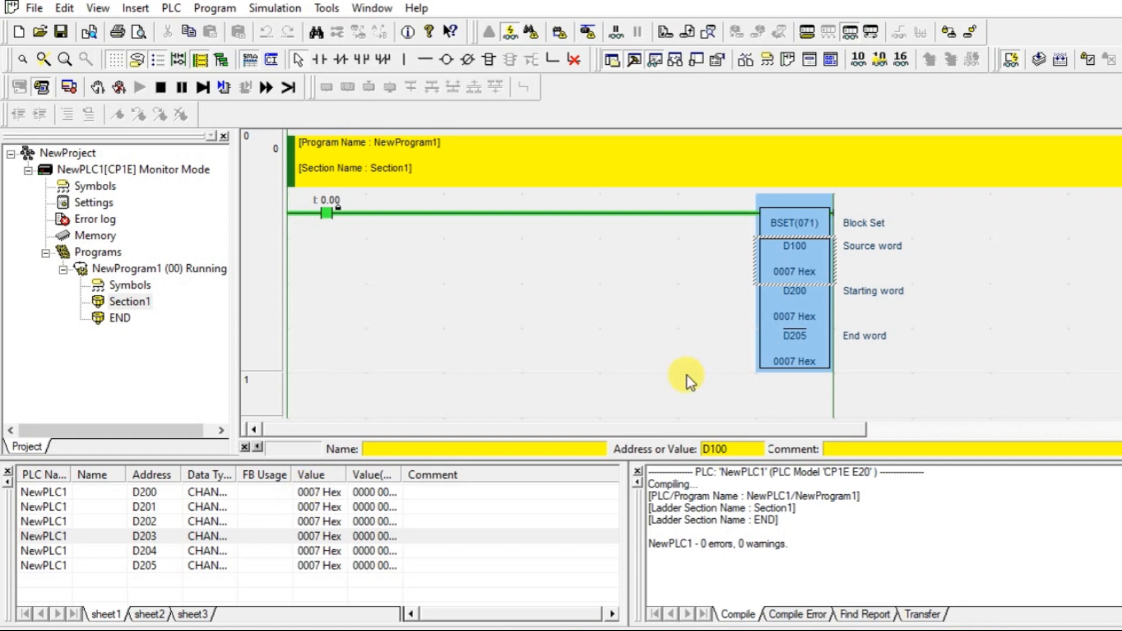
{"action": "mouse_move", "coordinate": [808, 328]}
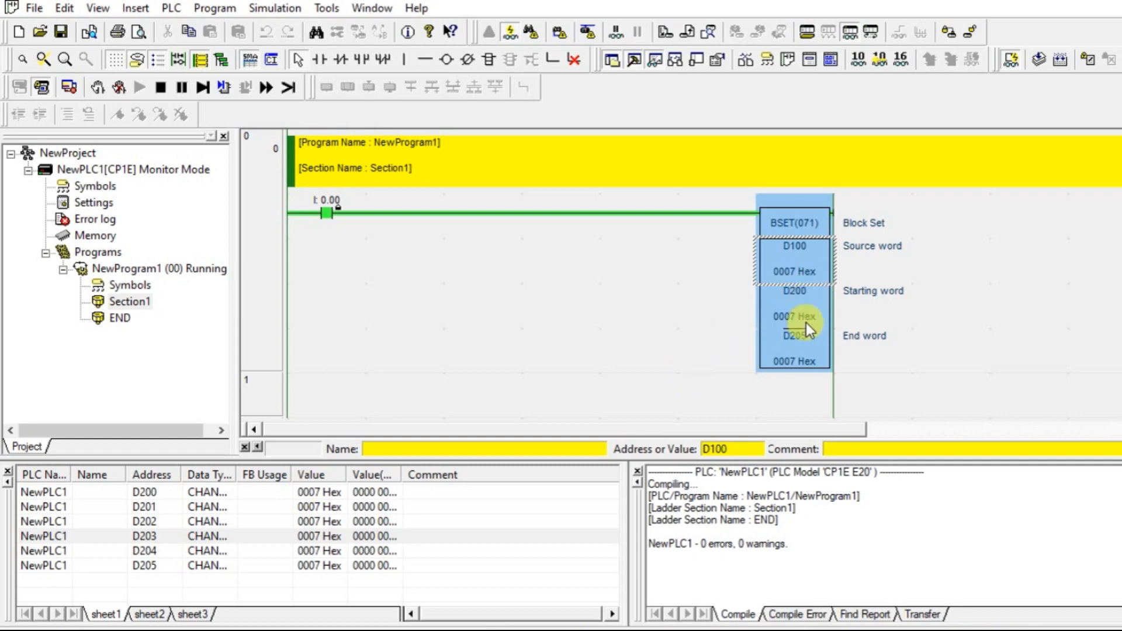
{"action": "mouse_move", "coordinate": [809, 353]}
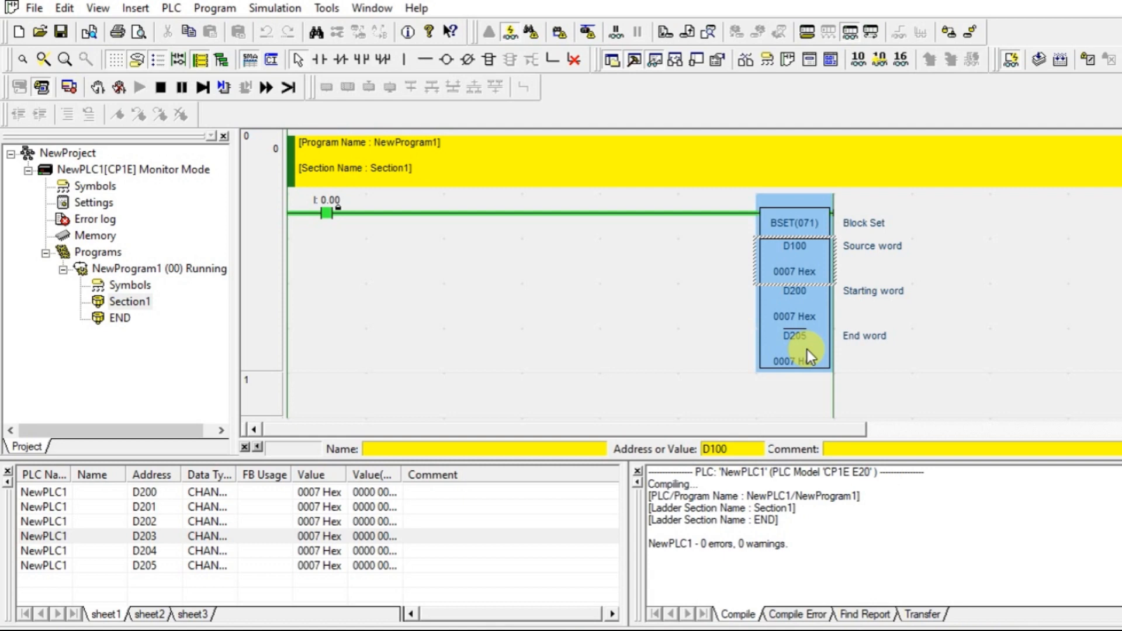